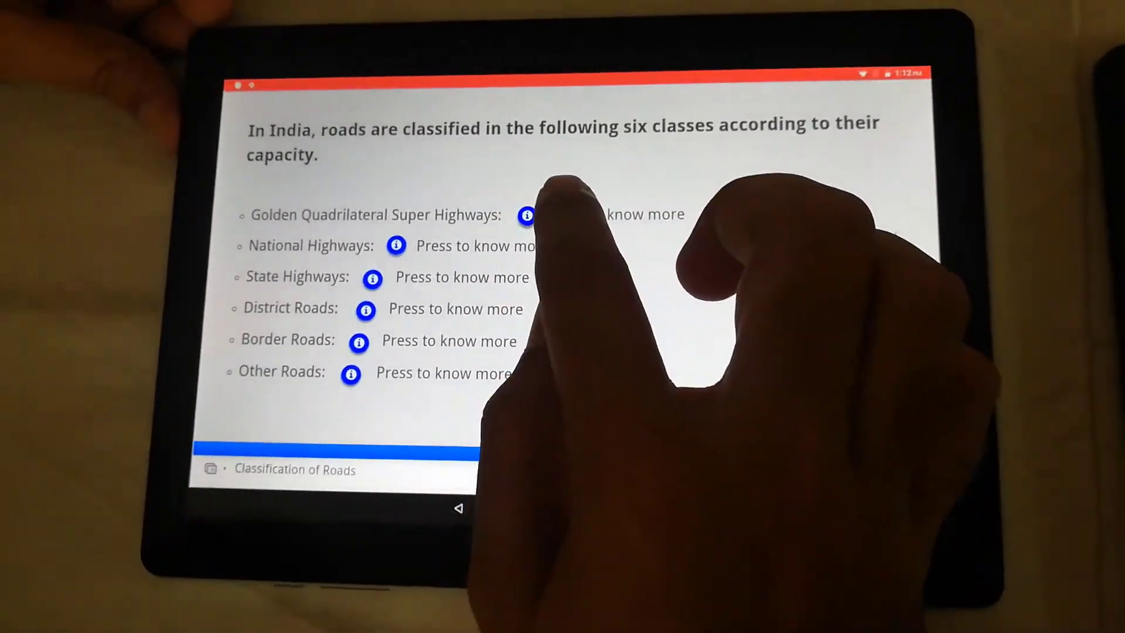
- Show the Golden Quadrilateral Super Highways details via its info icon on the Classification of Roads slide
click(526, 216)
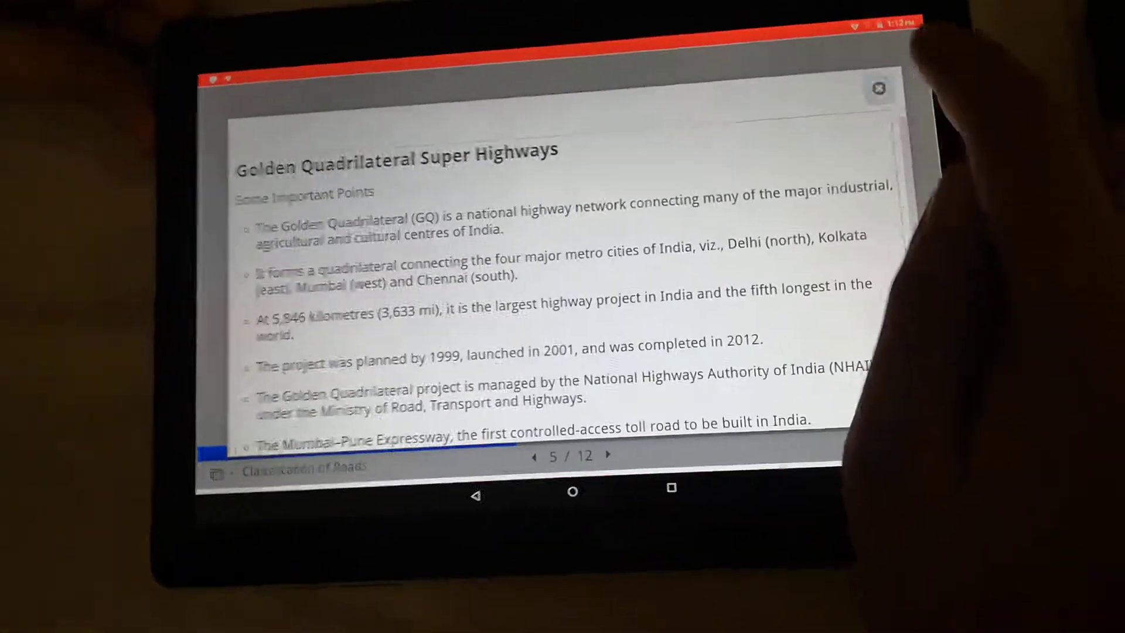